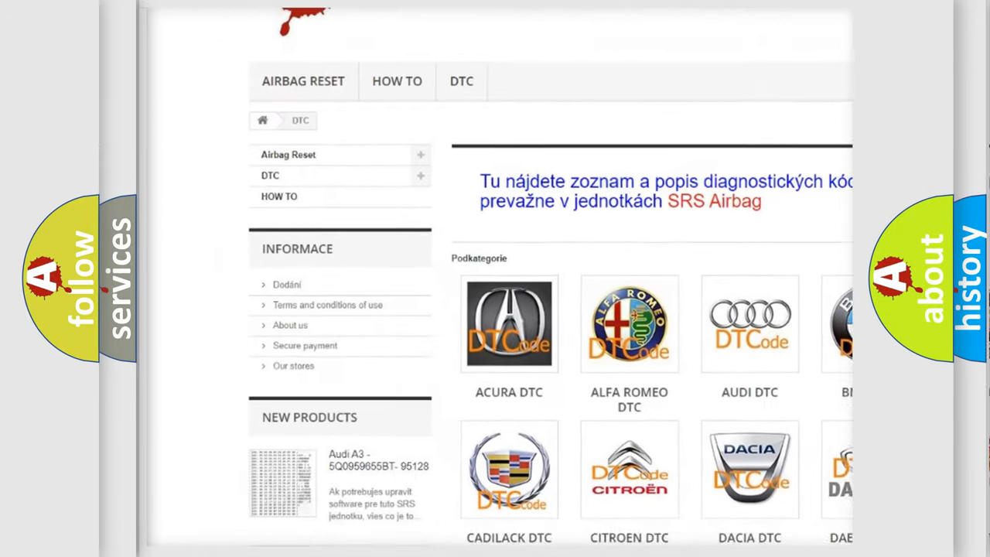
scroll("down", 3)
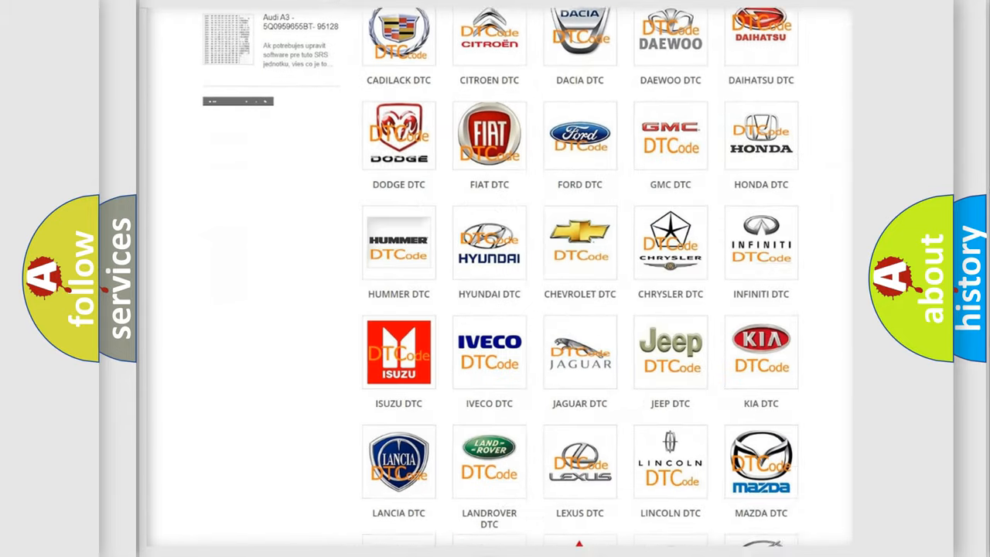
scroll("down", 3)
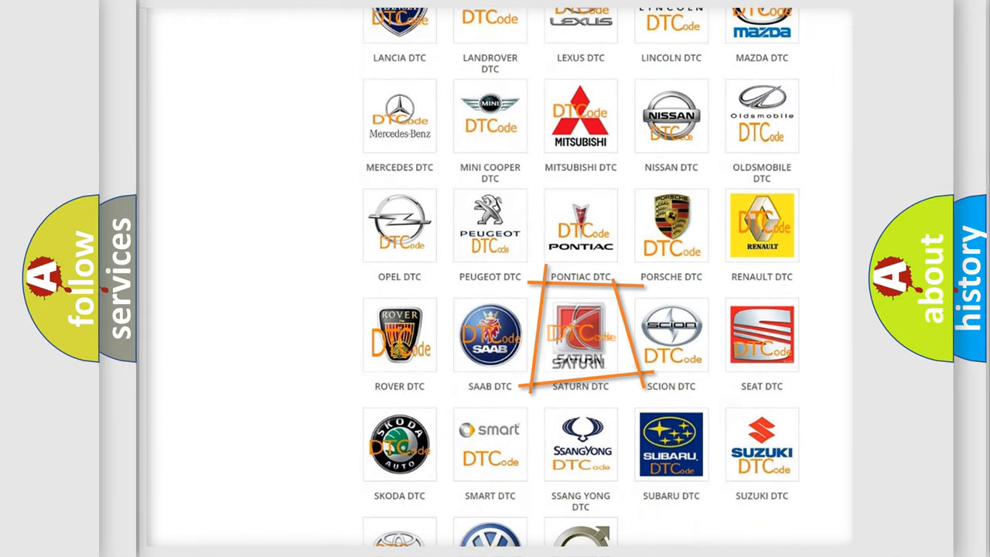